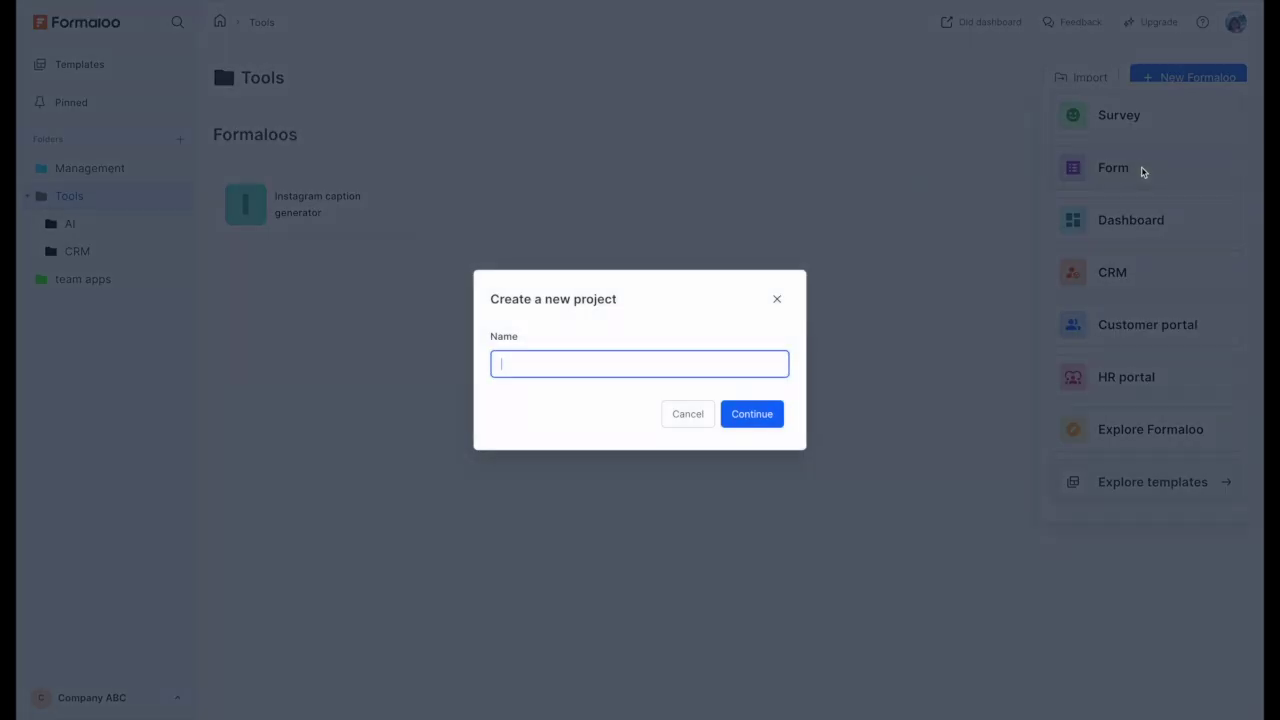
Name the new form project 'Google Ads generator' and create it
type("G")
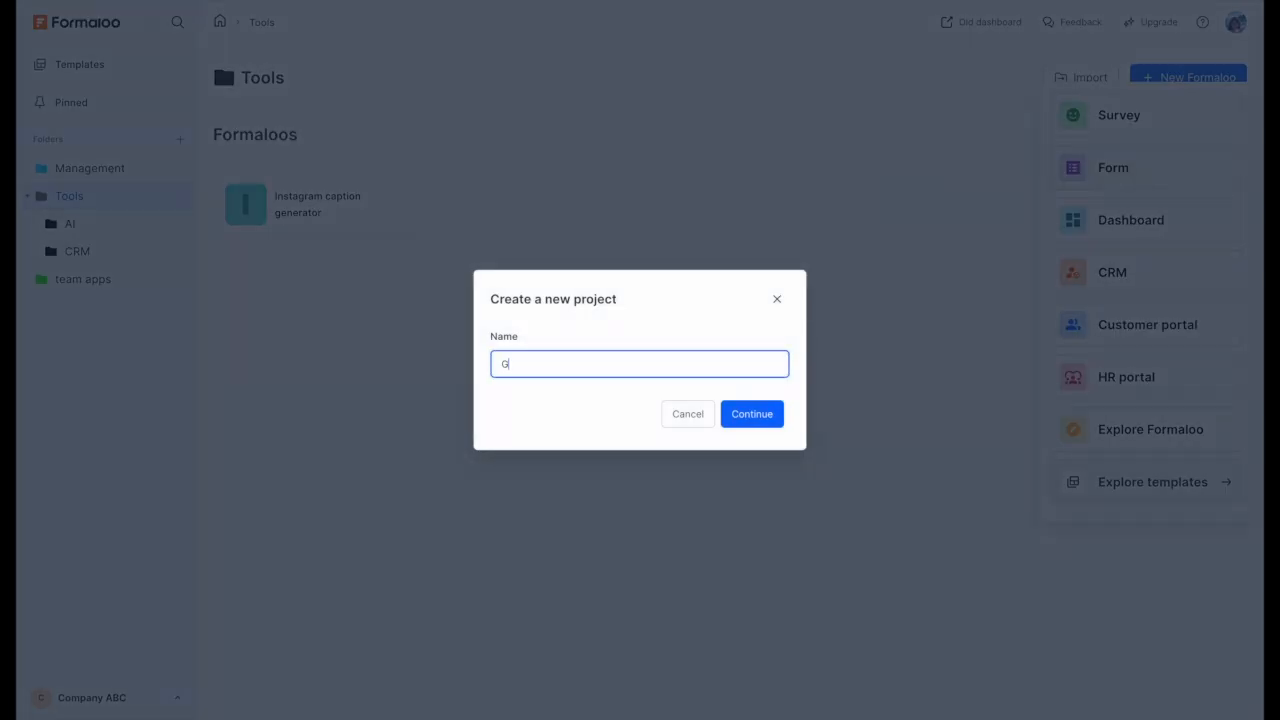
type("oogle Ads generator")
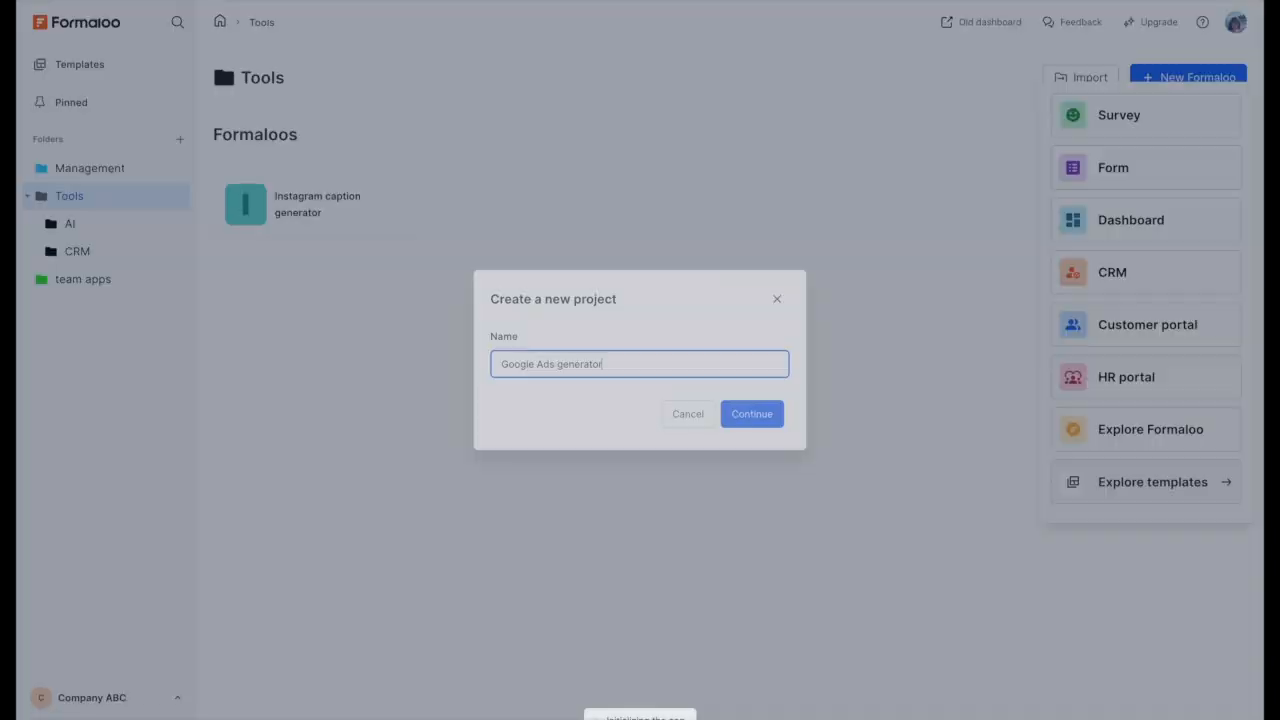
left_click(751, 413)
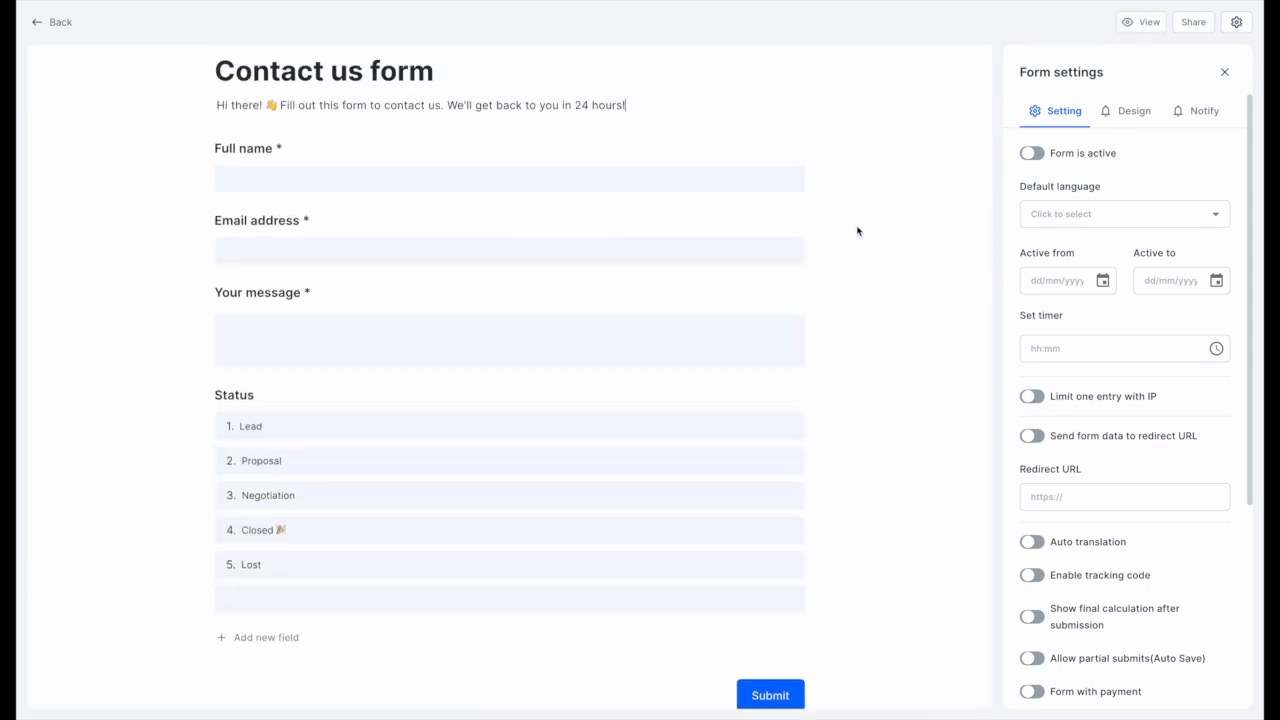
Retitle the form 'Google Ads copy generator', select the welcome description, and adjust form settings
type("Google Ads copy generator")
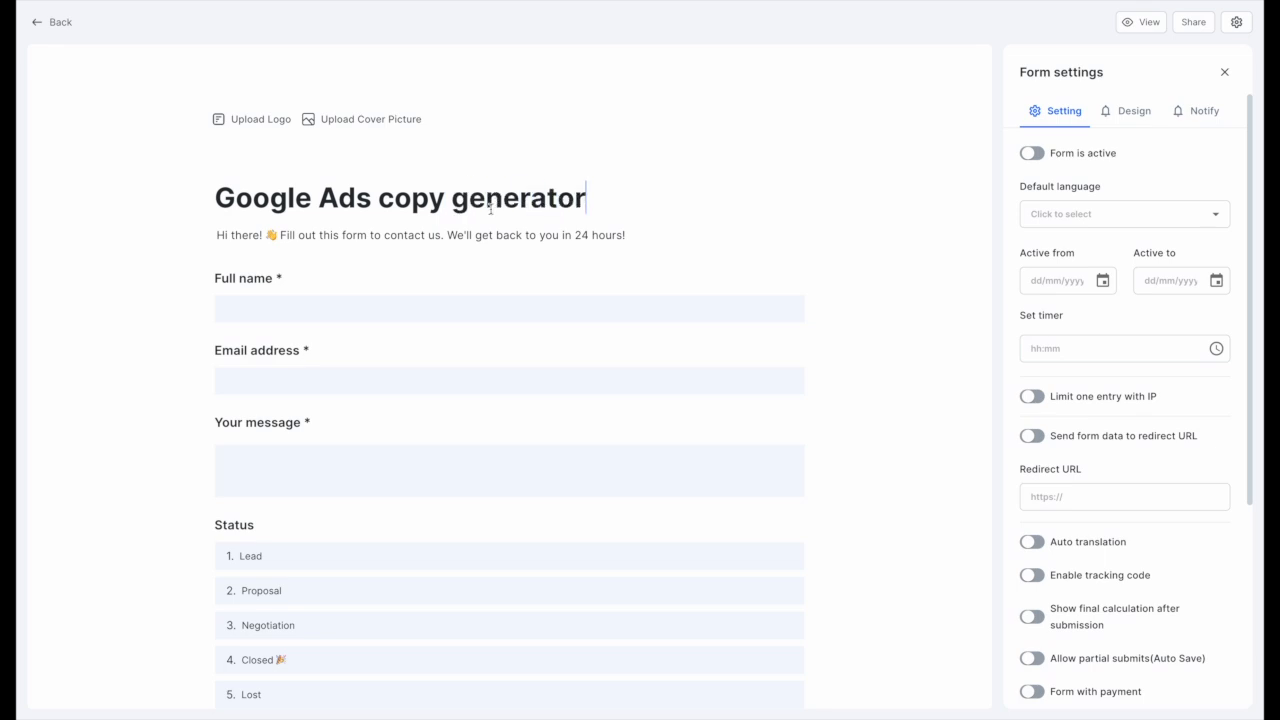
left_click(243, 272)
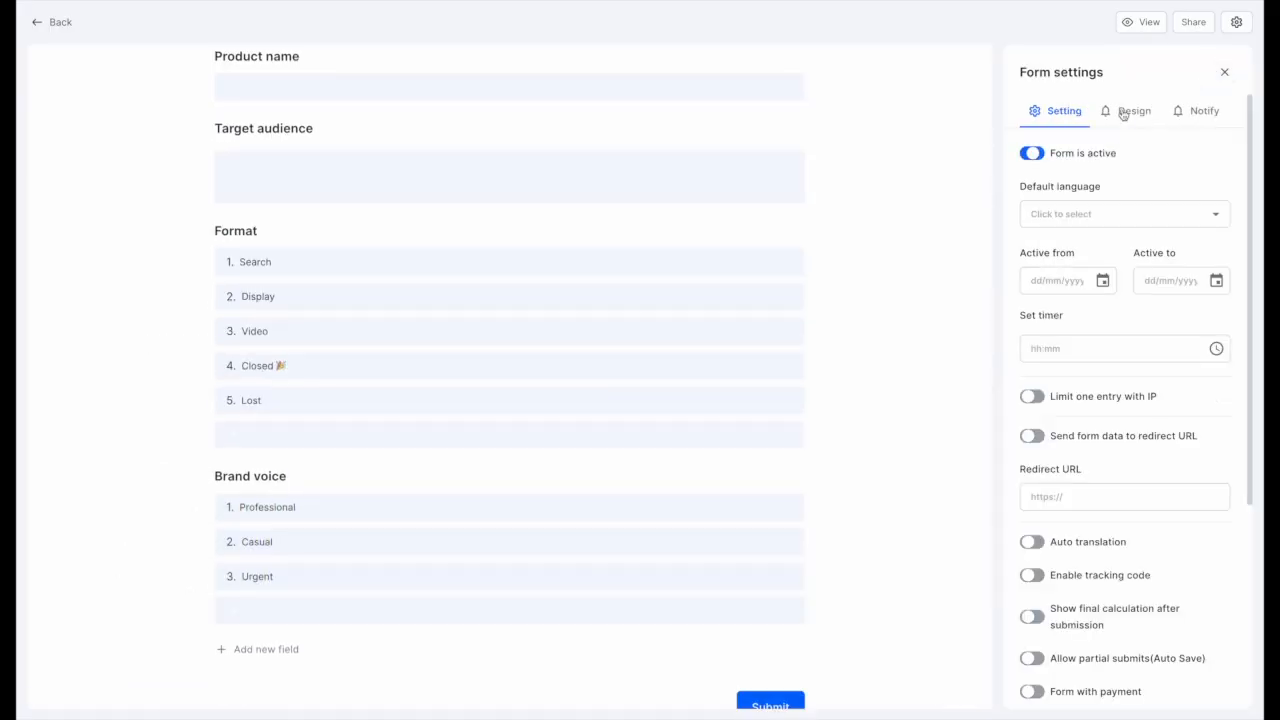
left_click(1133, 110)
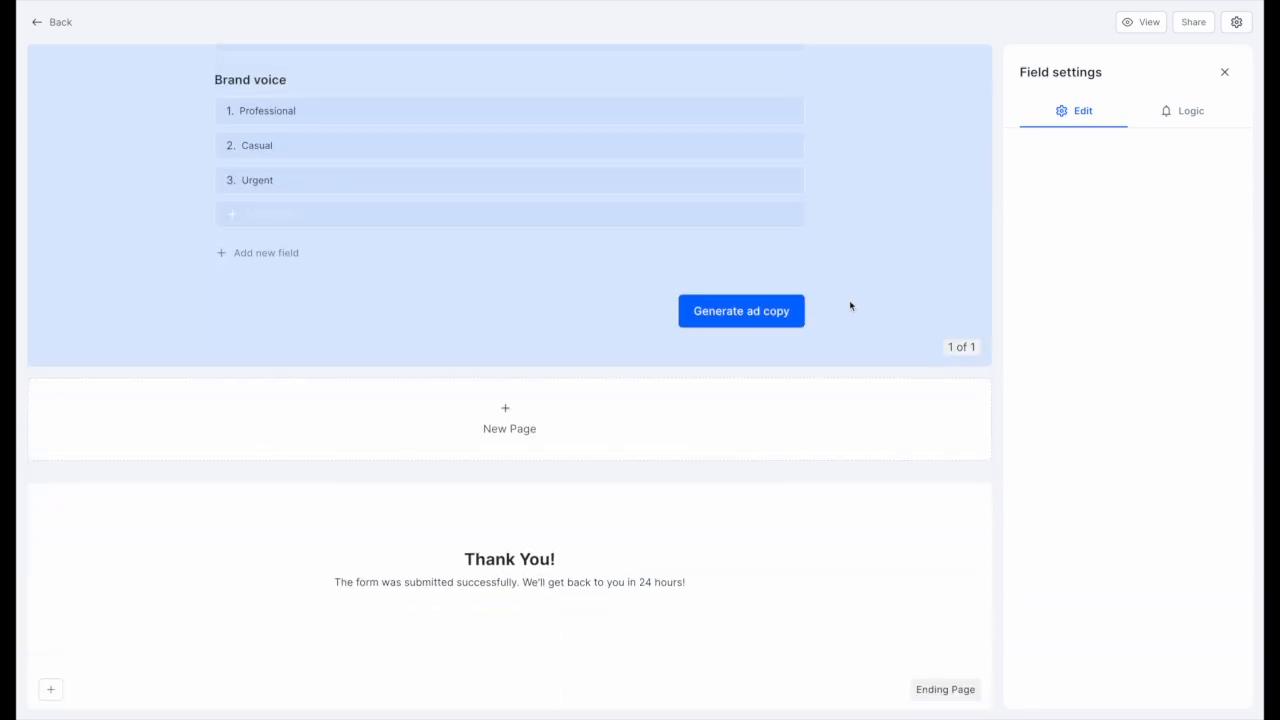
mouse_move(507, 582)
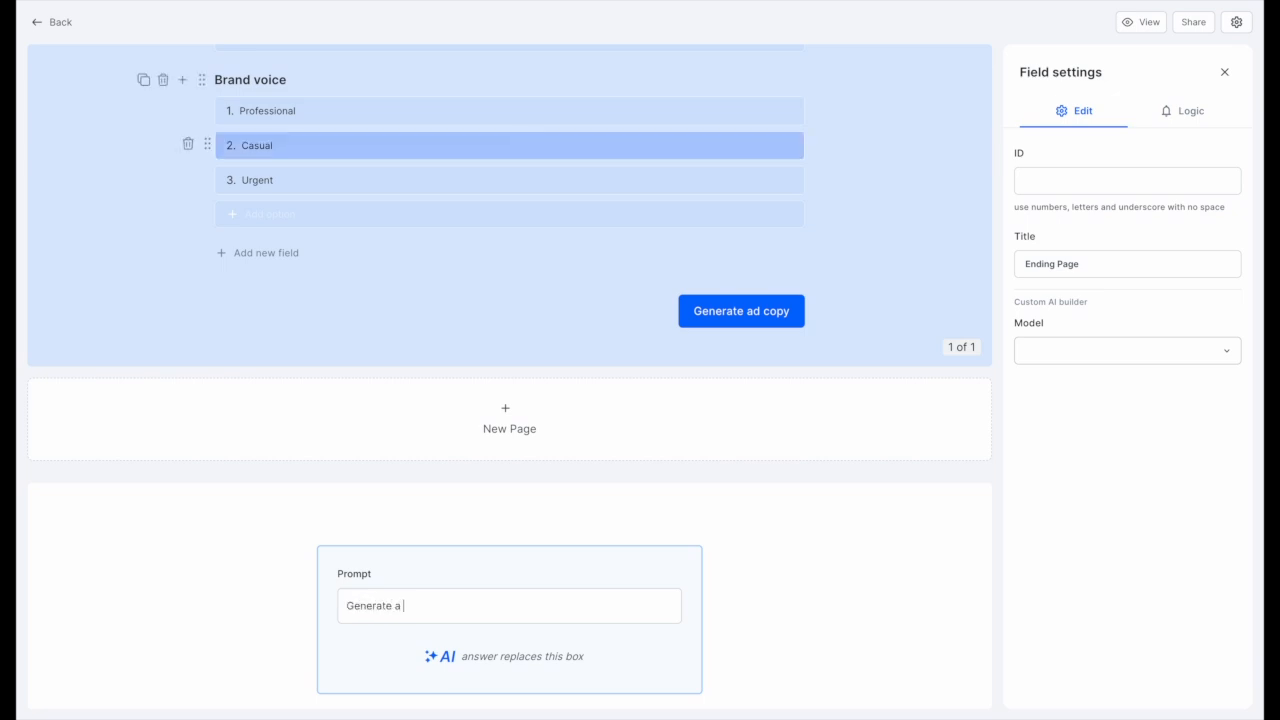
type("Google ad")
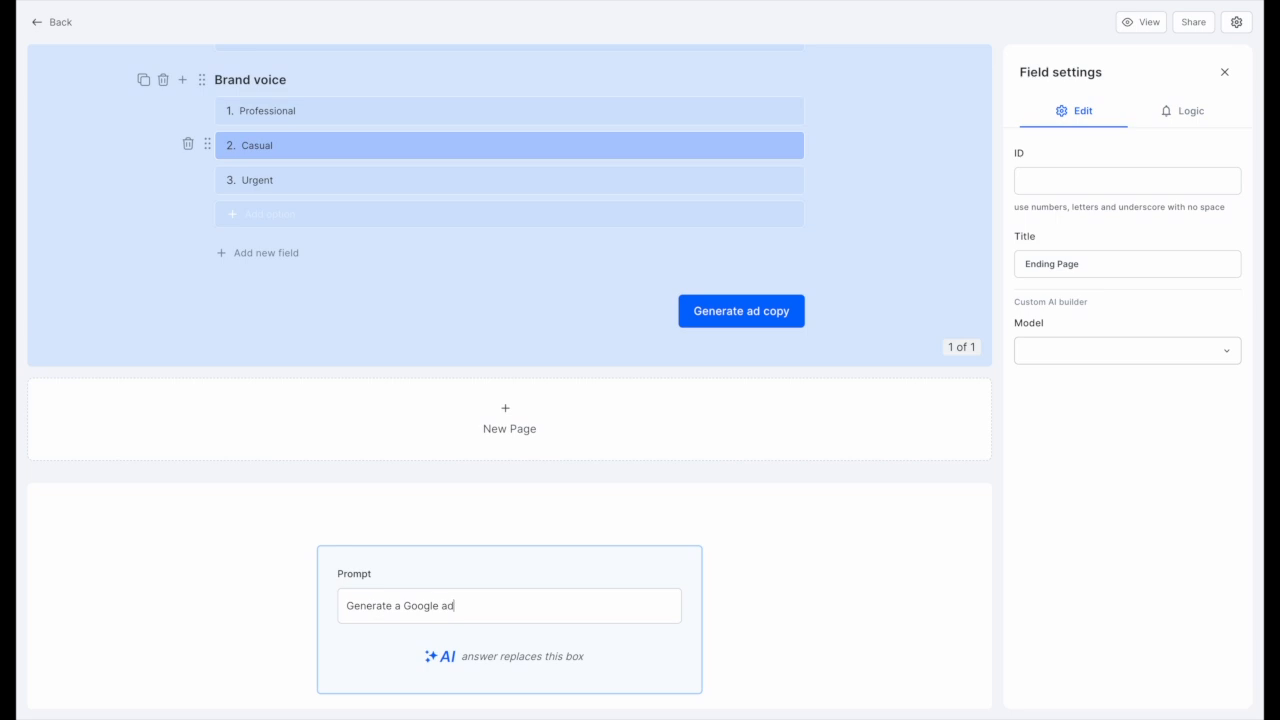
type("s")
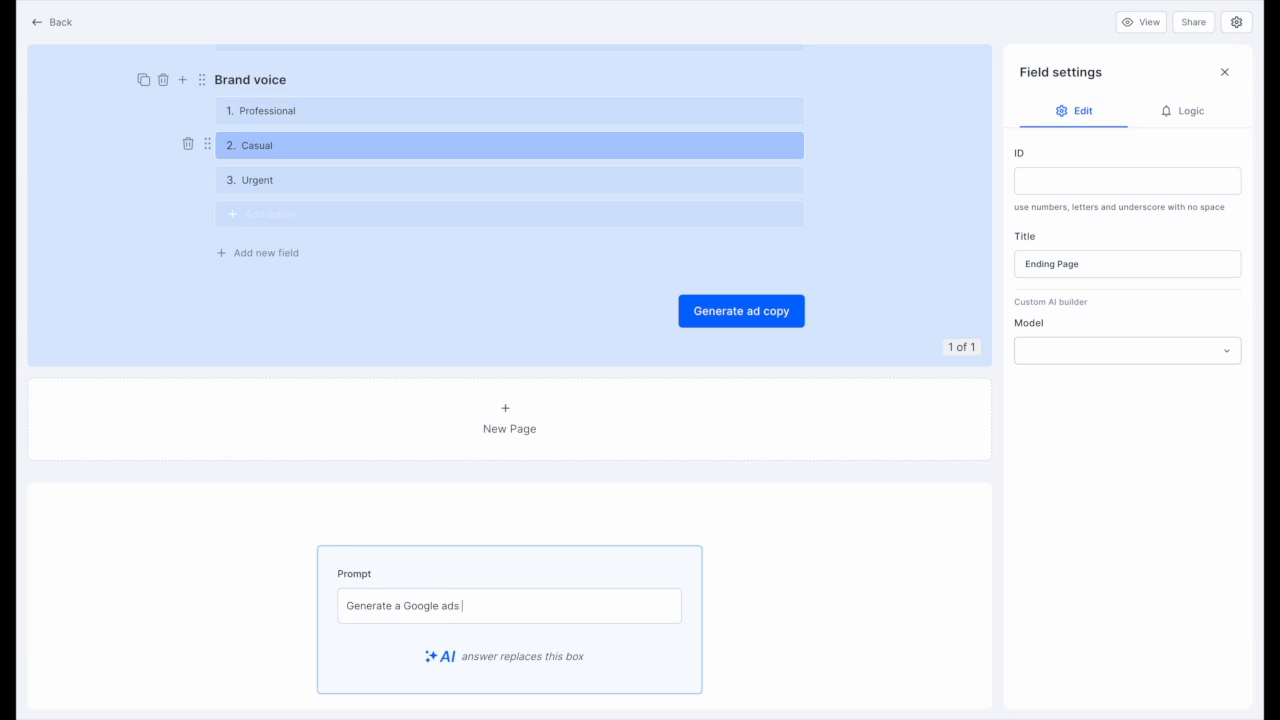
type("copy for")
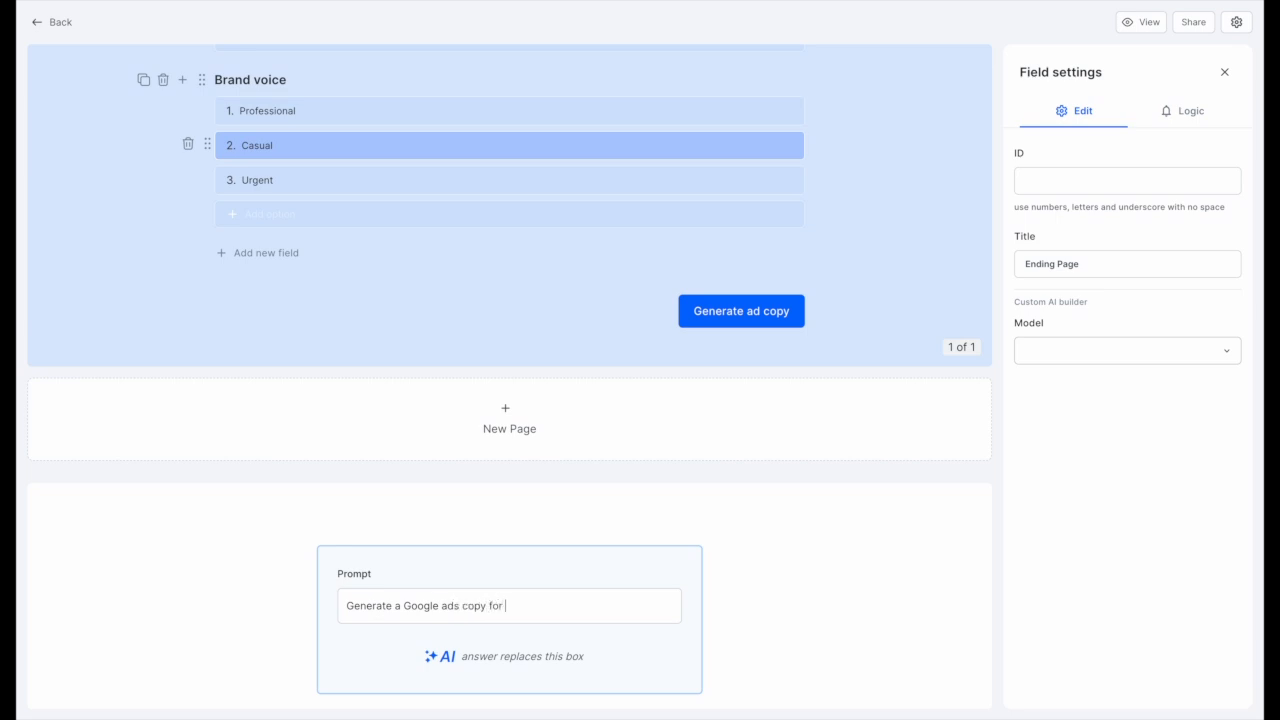
type("@product")
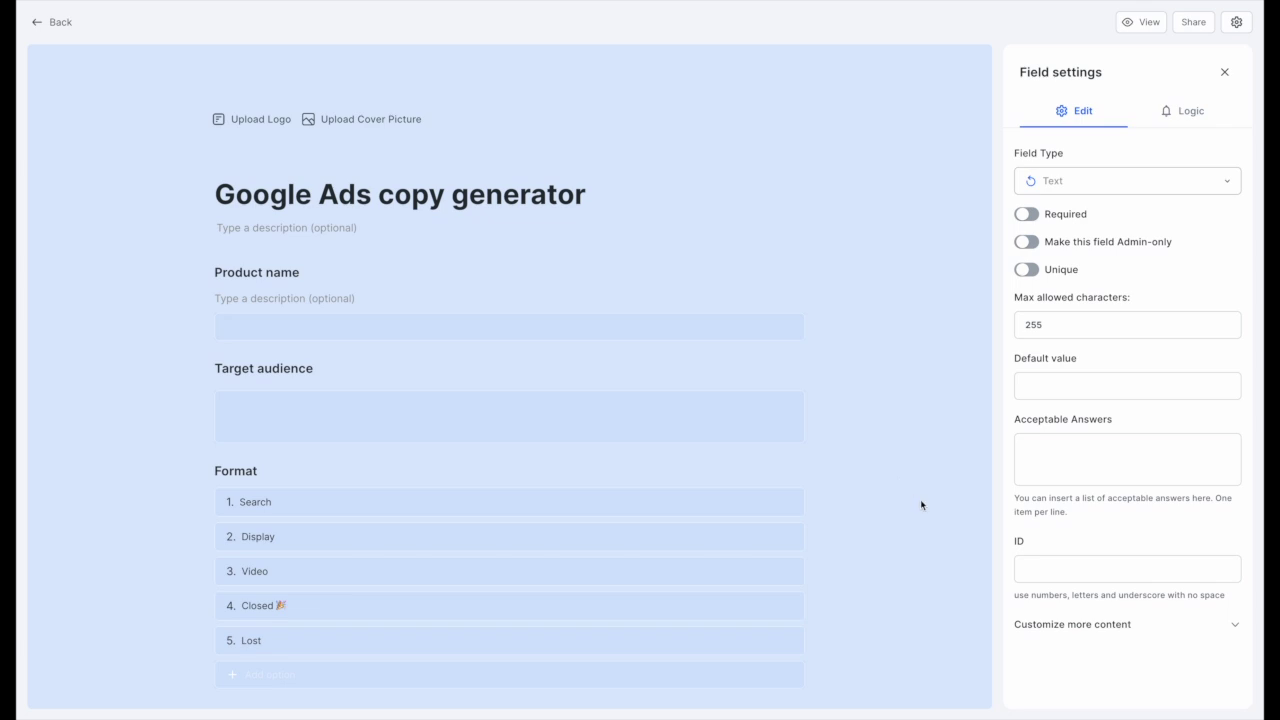
Give the Product name field the custom ID 'product'
type("produc")
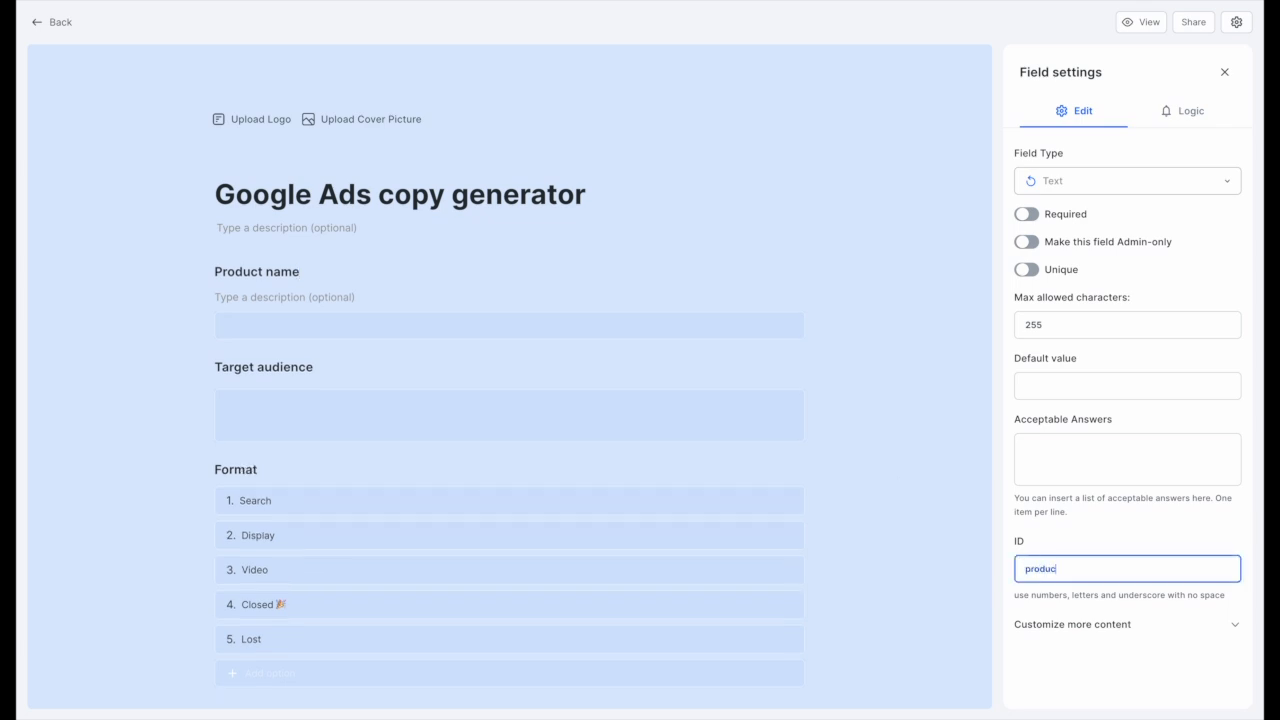
scroll("down", 3)
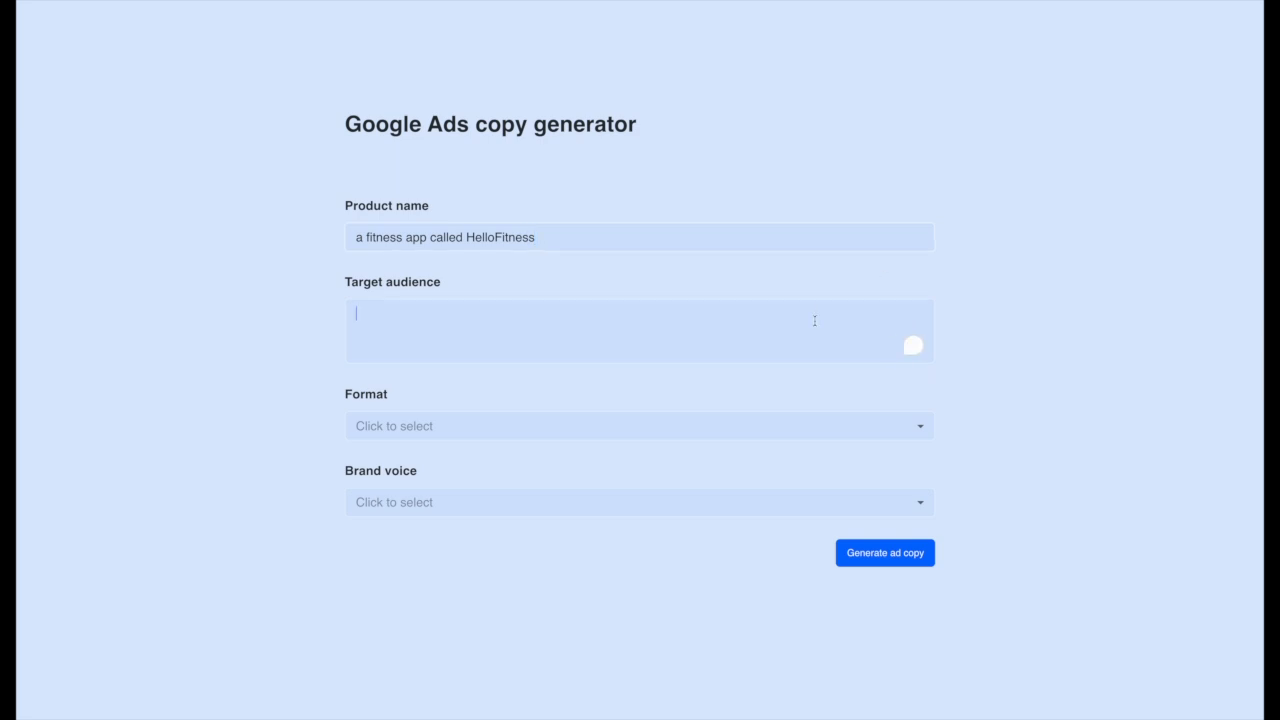
Move on to the Target audience question in the live form preview
left_click(638, 425)
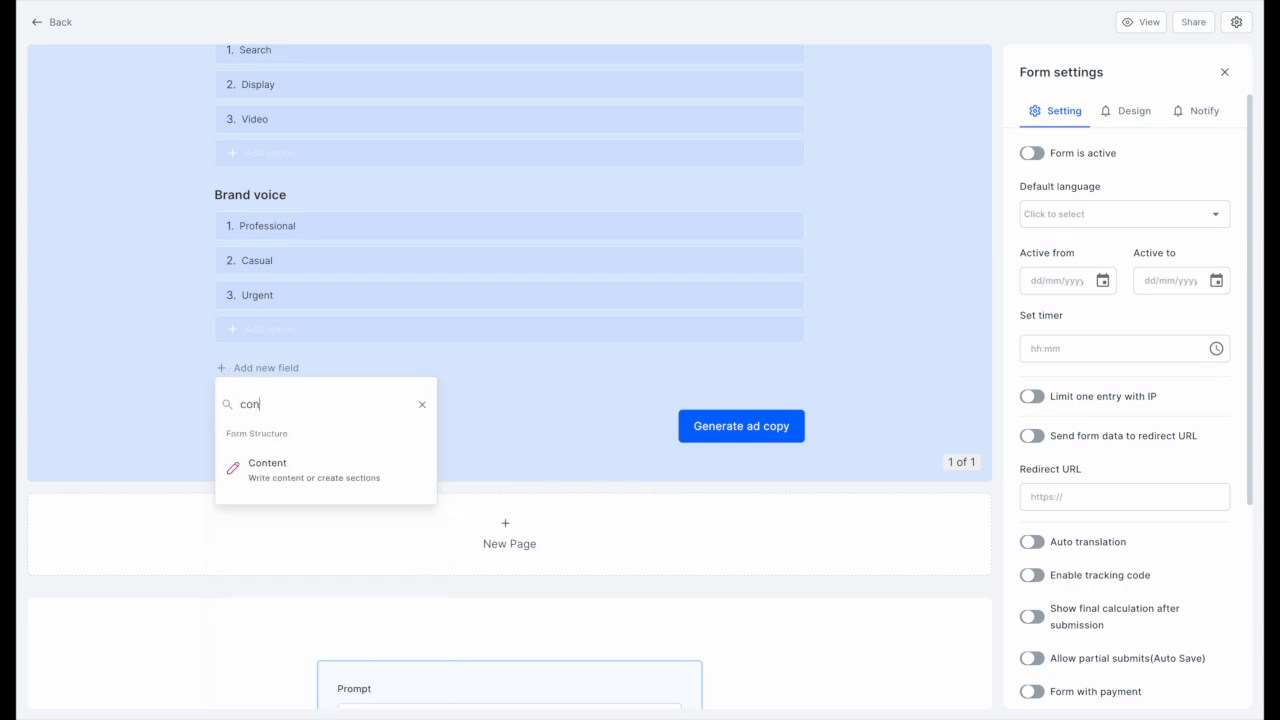
left_click(267, 463)
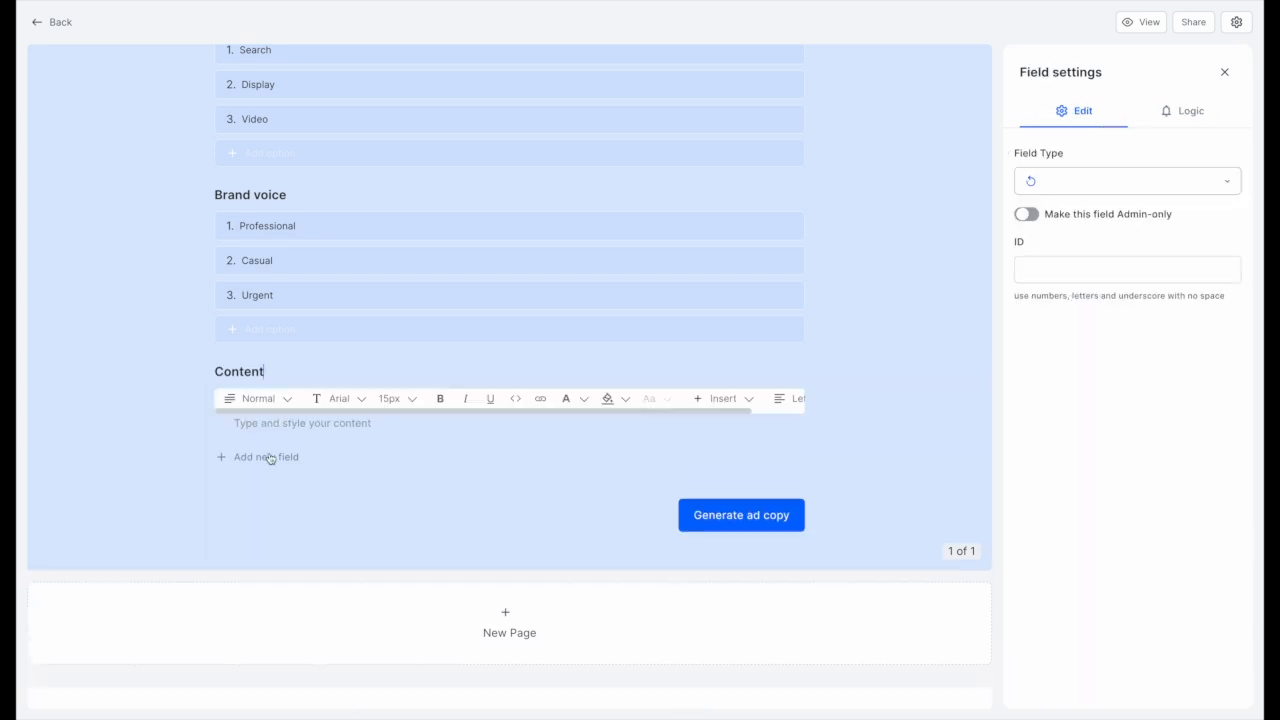
type("Generate a Google ads copy for @product targeting @audience. The ad format is @format. And the brand voice is @voice.")
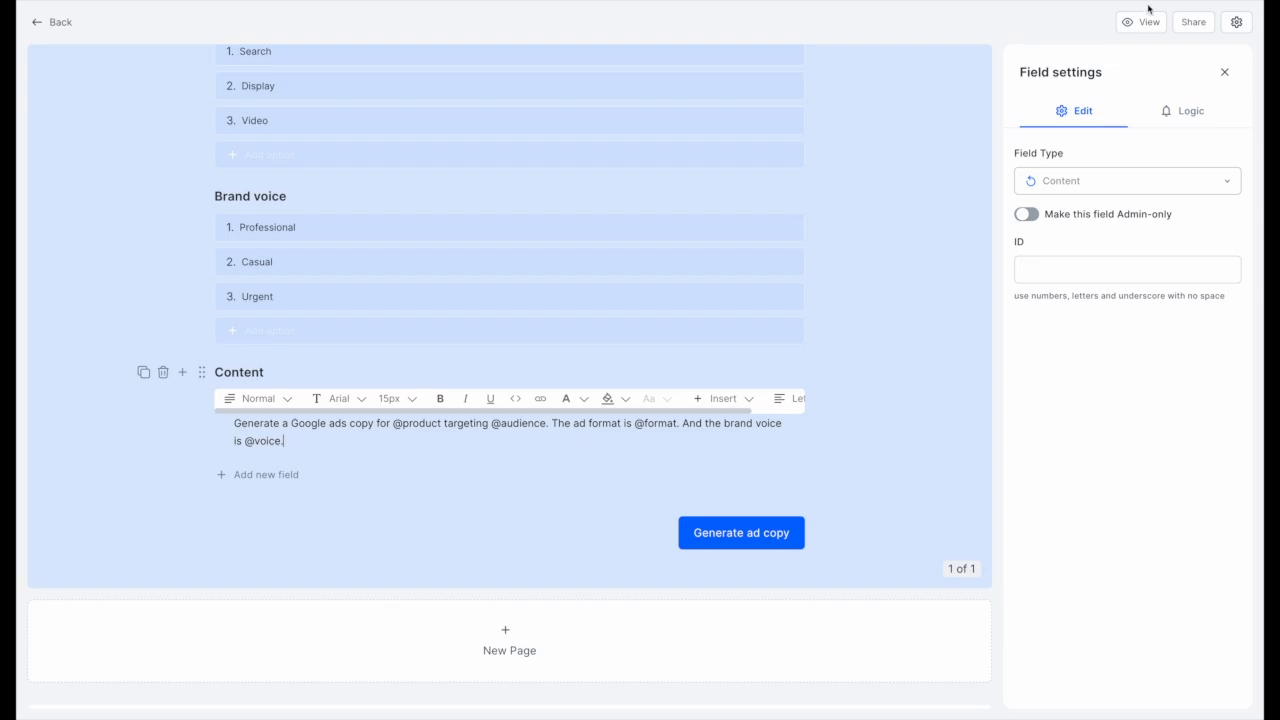